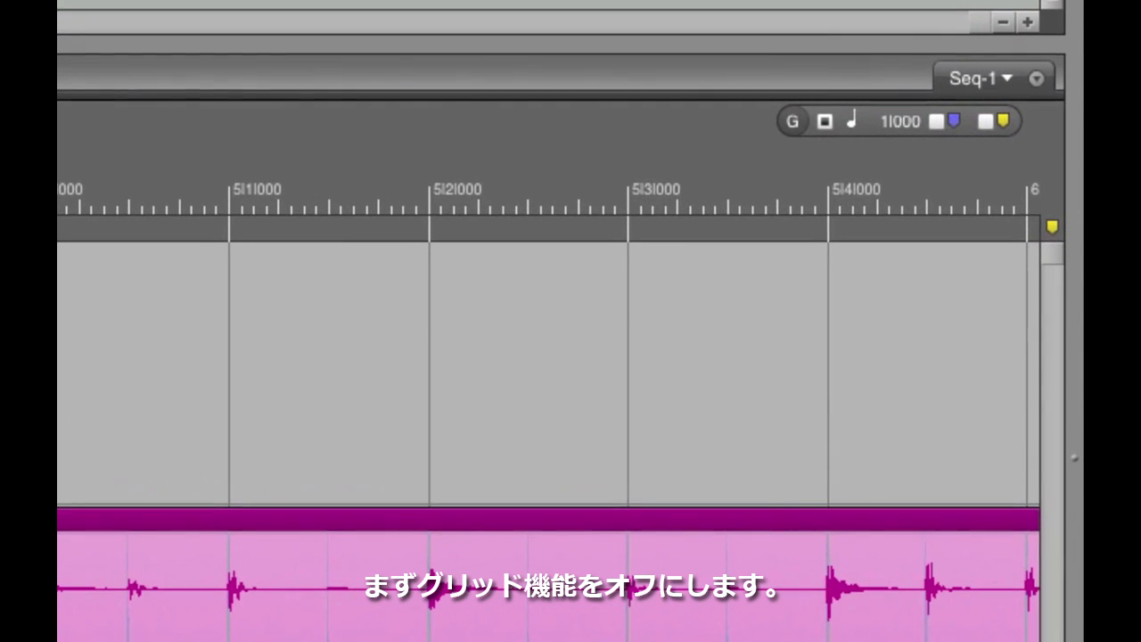
- Disable Snap to Grid in the sequence editor toolbar
{"action": "left_click", "coordinate": [825, 121]}
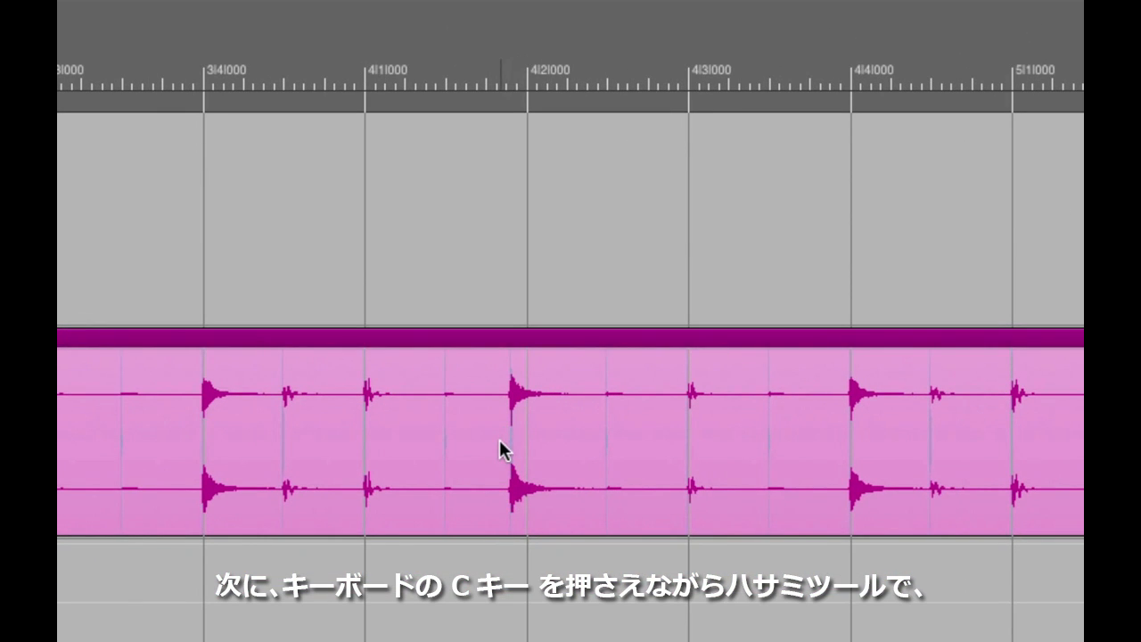
- Split the drum soundbite before and after the early hit and select the short Drums.9 piece
{"action": "left_click", "coordinate": [489, 437]}
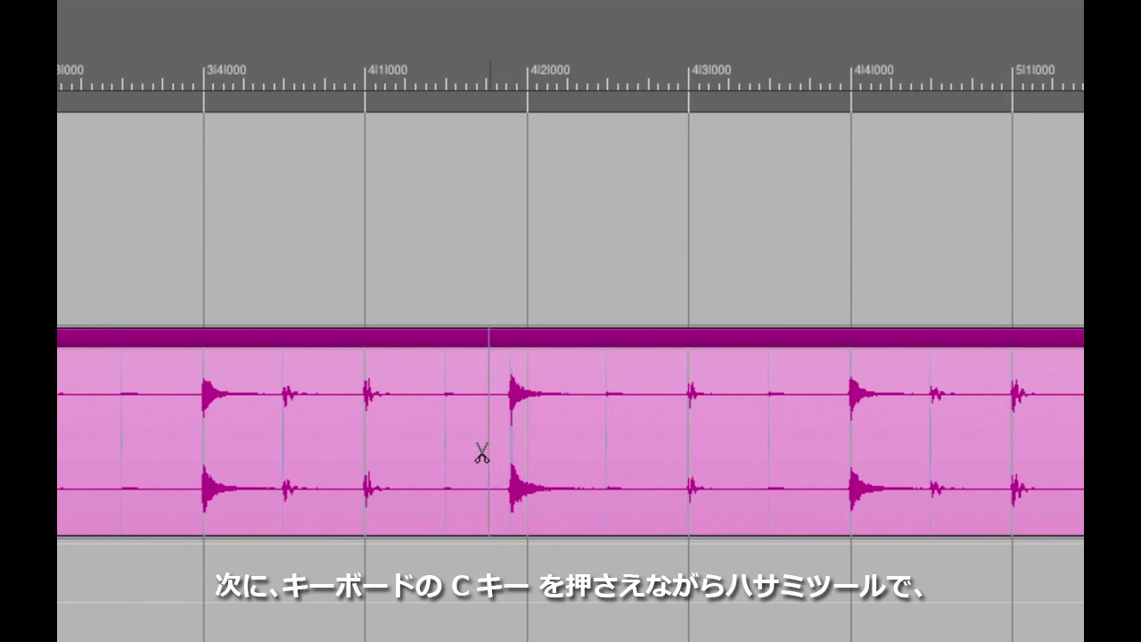
{"action": "left_click", "coordinate": [496, 441]}
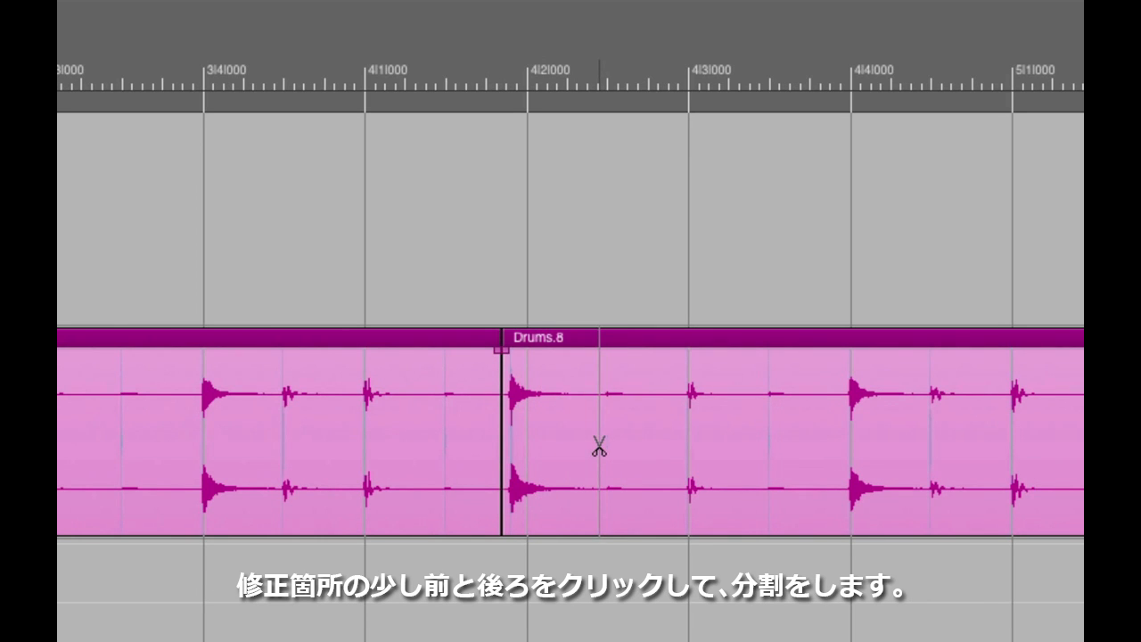
{"action": "left_click", "coordinate": [596, 450]}
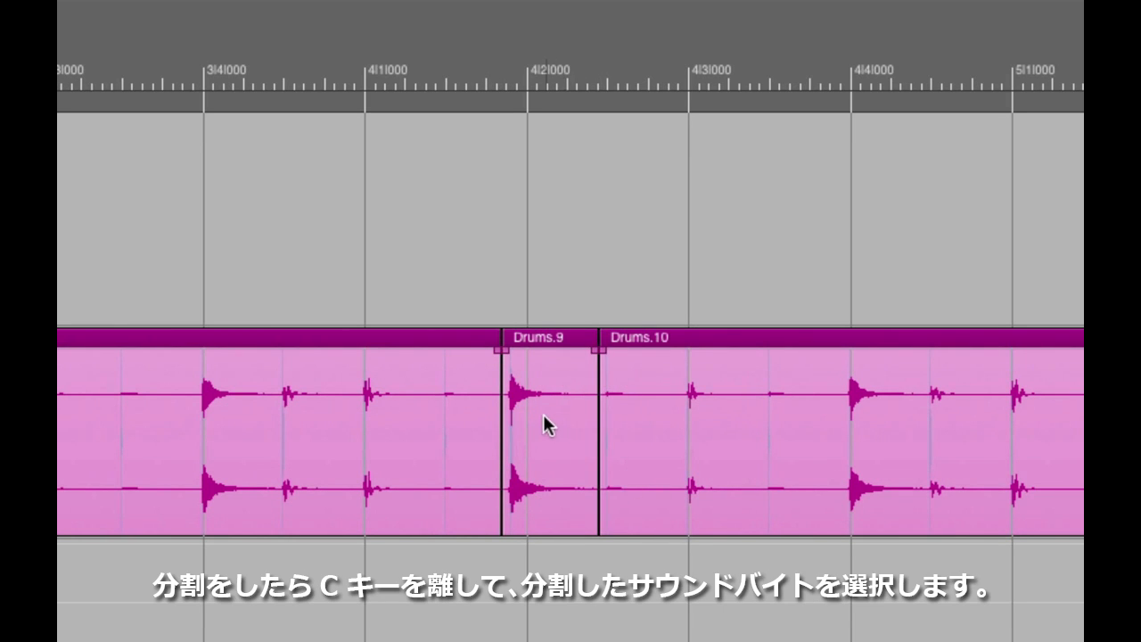
{"action": "left_click", "coordinate": [547, 428]}
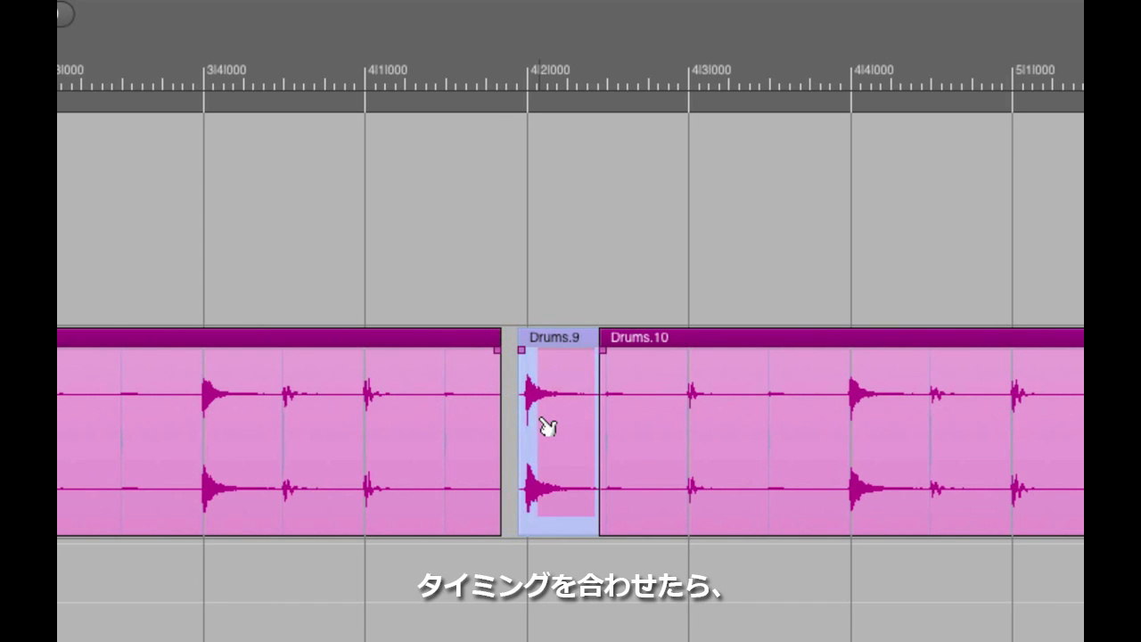
{"action": "mouse_move", "coordinate": [495, 432]}
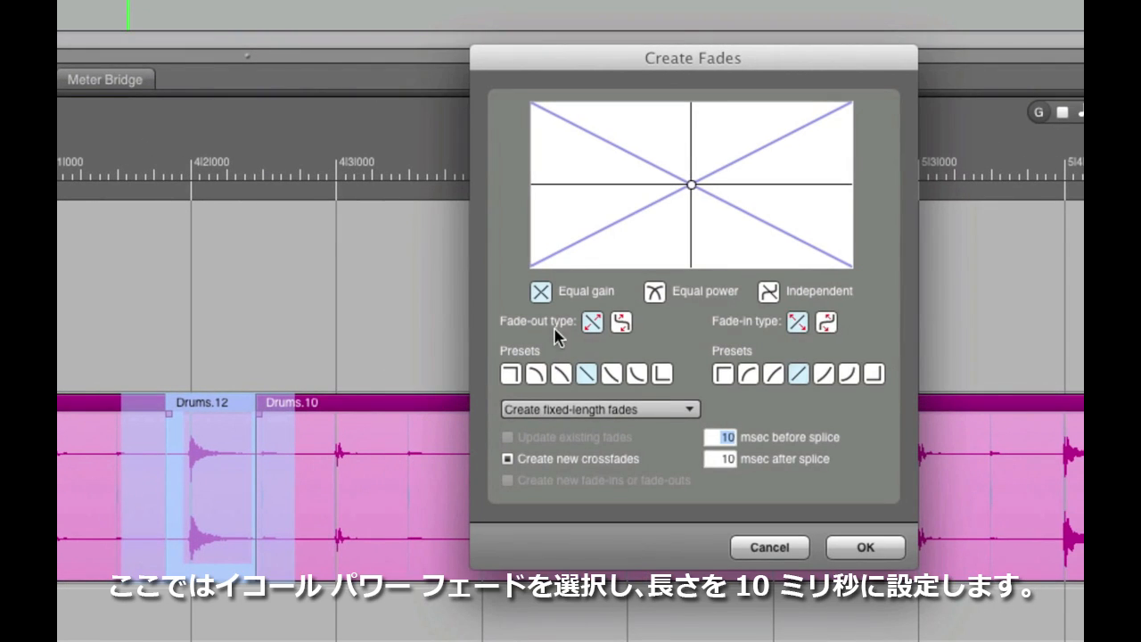
- Apply equal-power crossfades of 10 msec before and after the splices
{"action": "left_click", "coordinate": [655, 291]}
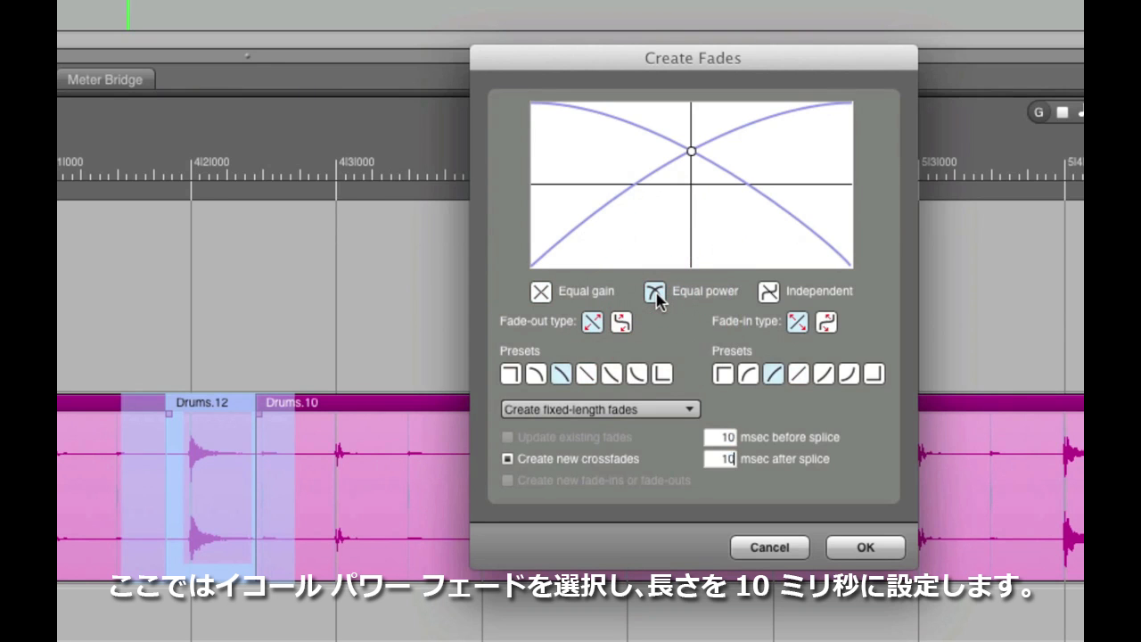
{"action": "left_click", "coordinate": [864, 546]}
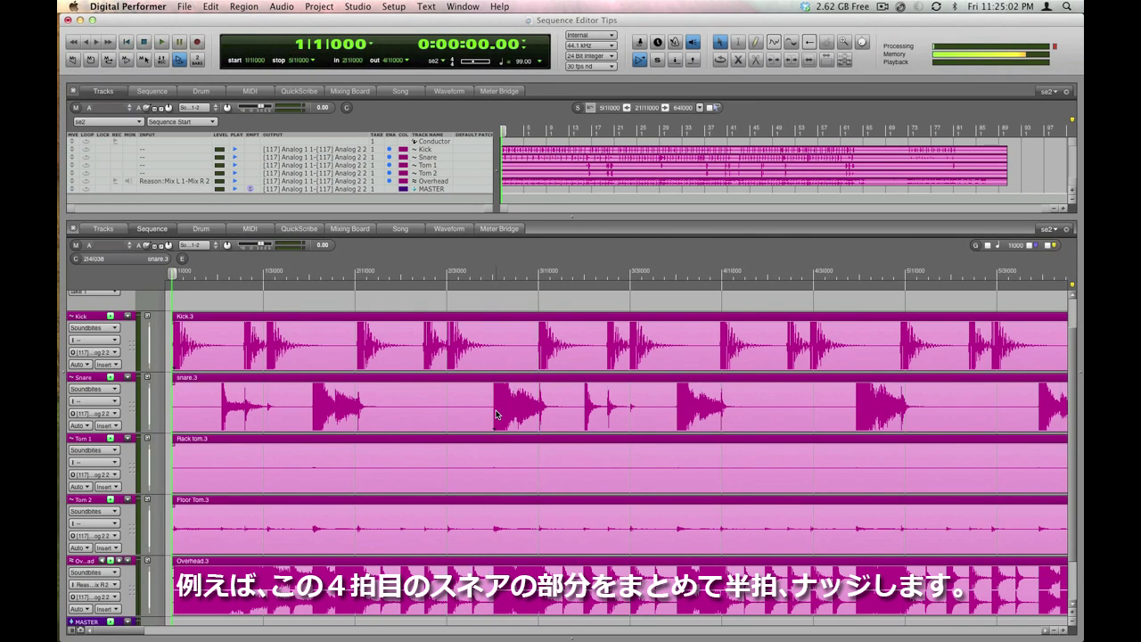
- Mark the beat-4 snare section for splitting across the drum tracks
{"action": "left_click", "coordinate": [161, 41]}
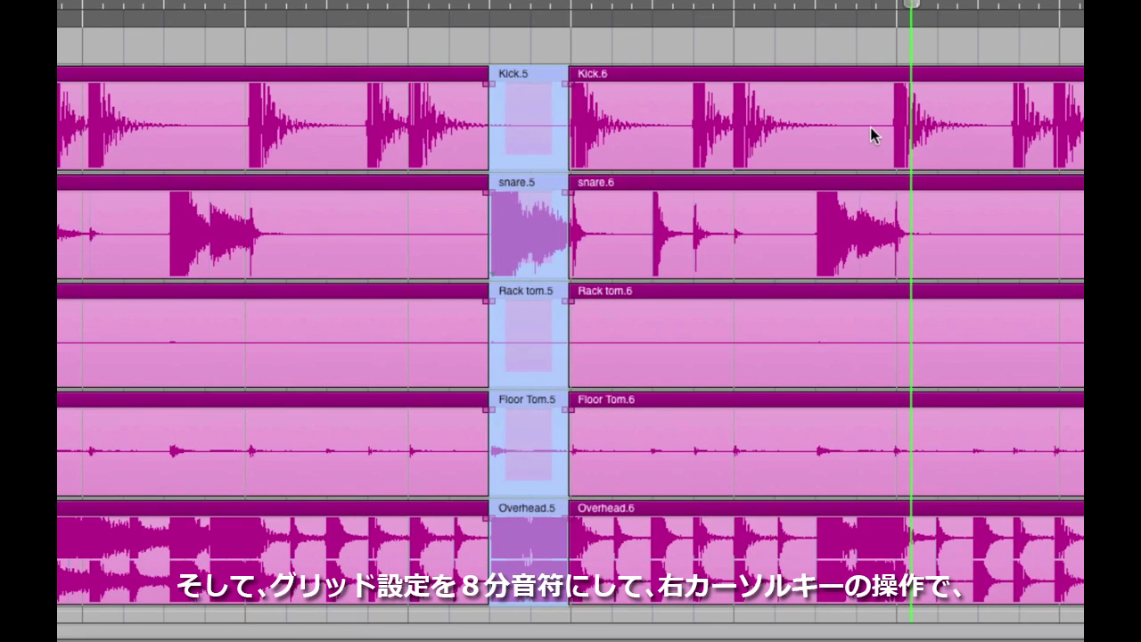
- Nudge the selected drum pieces one eighth note later
{"action": "key", "text": "right"}
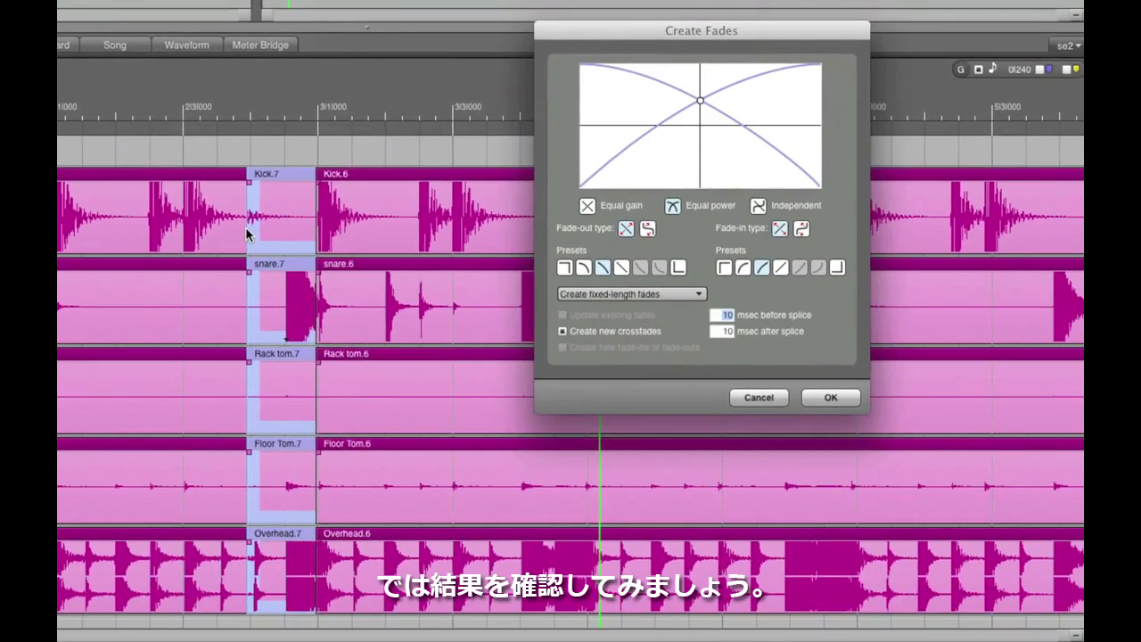
- Confirm the equal-power 10 msec crossfades and play back the edited drums
{"action": "left_click", "coordinate": [829, 396]}
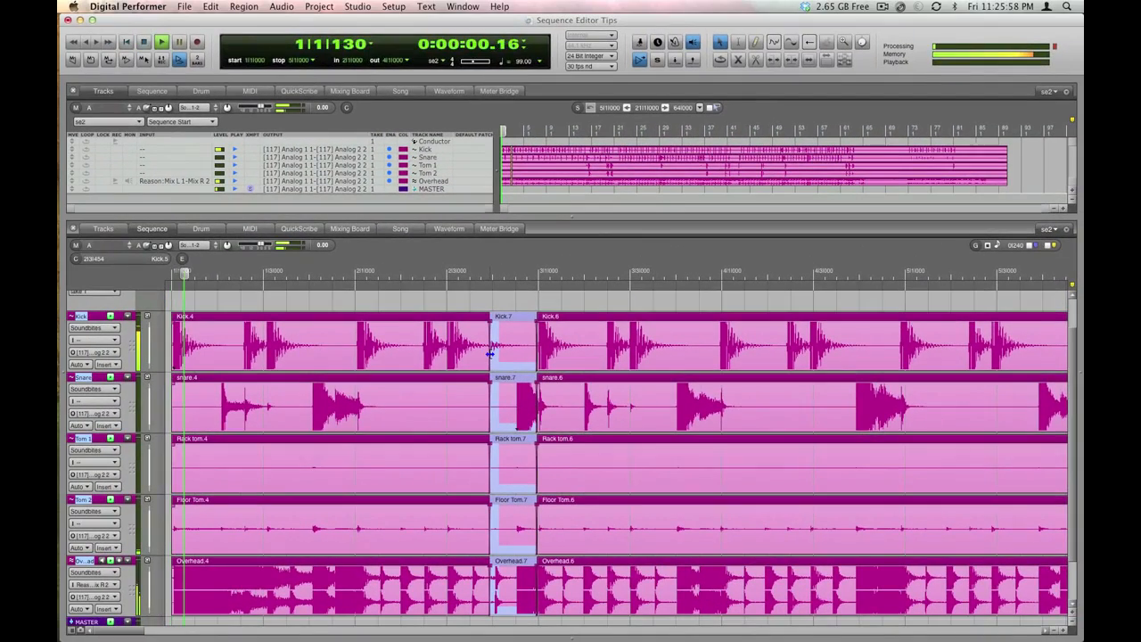
{"action": "left_click", "coordinate": [161, 42]}
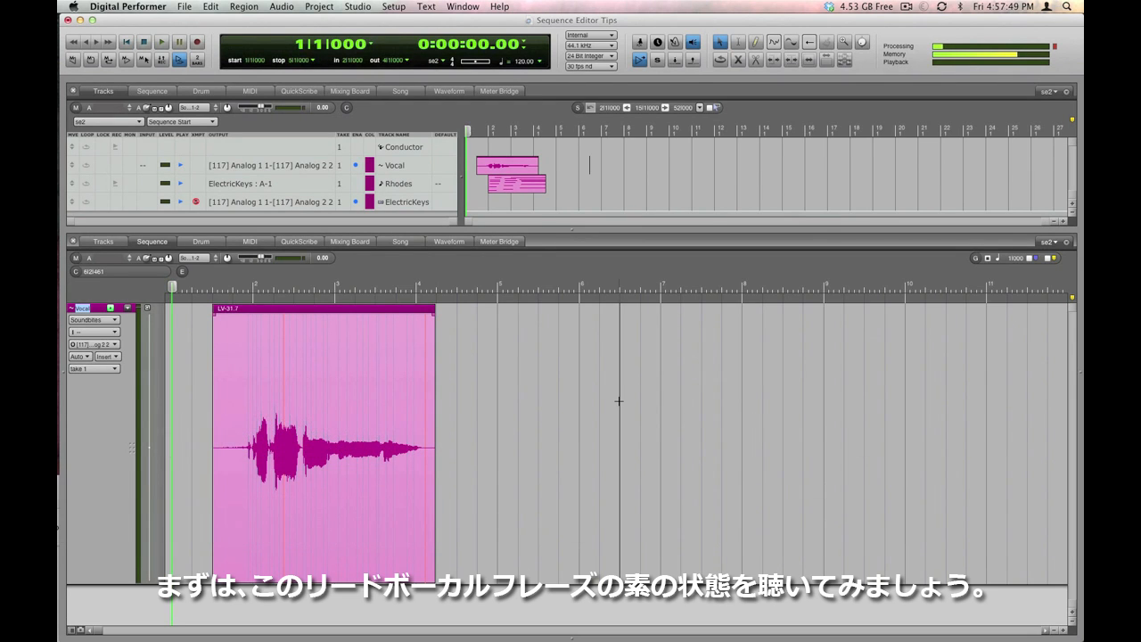
{"action": "left_click", "coordinate": [161, 41]}
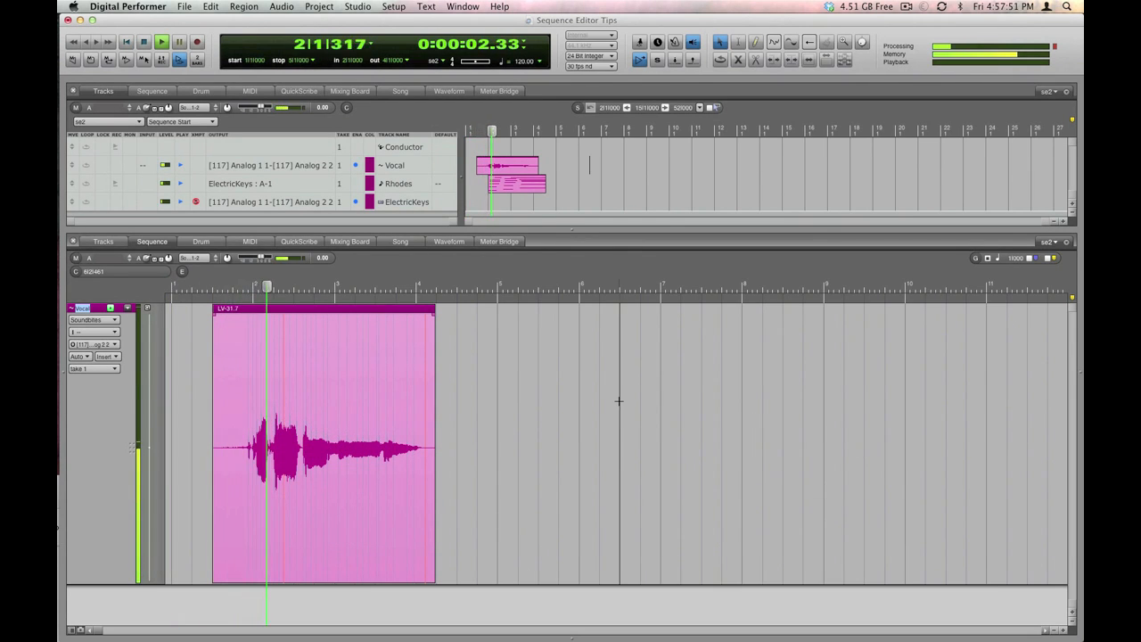
{"action": "left_click", "coordinate": [161, 41]}
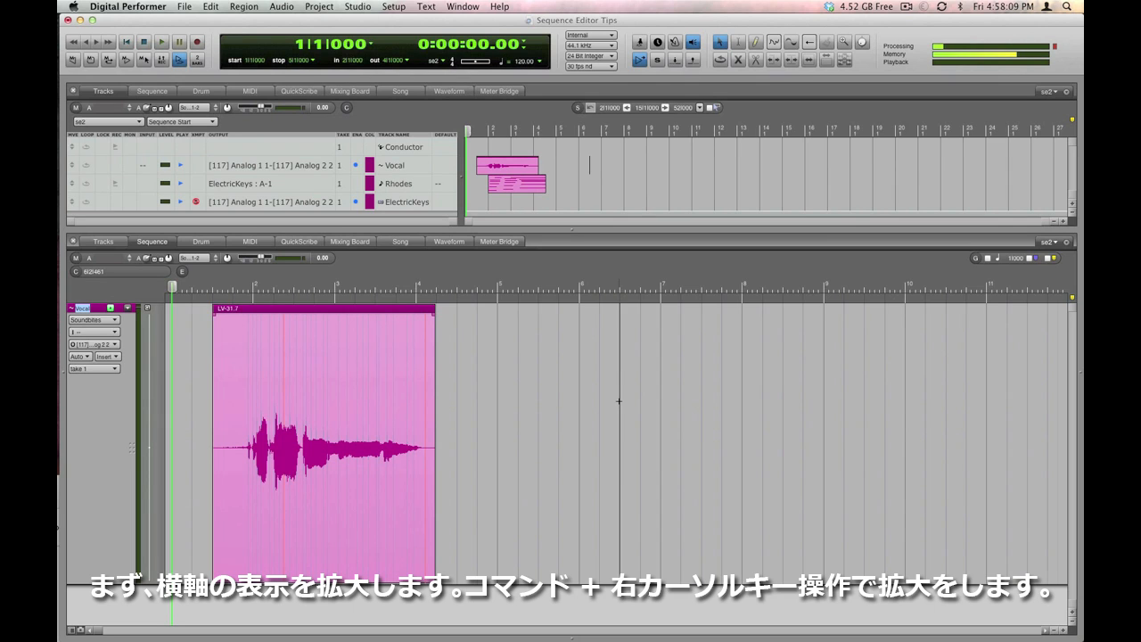
- Zoom in on the vocal phrase and switch the track's edit layer to Pitch
{"action": "key", "text": "cmd+right"}
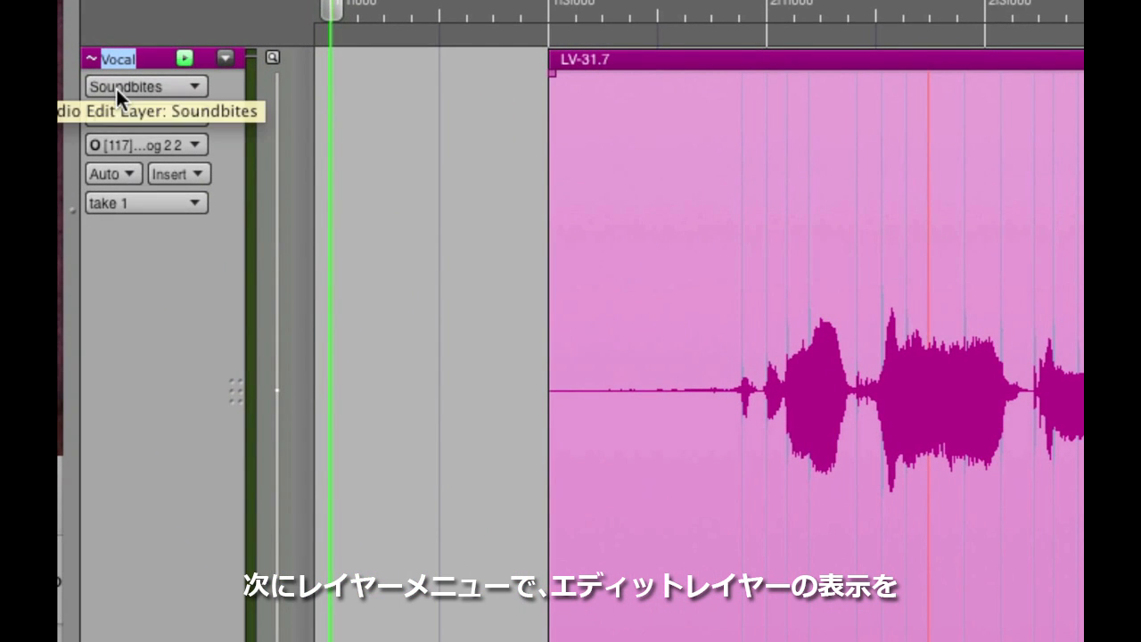
{"action": "left_click", "coordinate": [143, 85]}
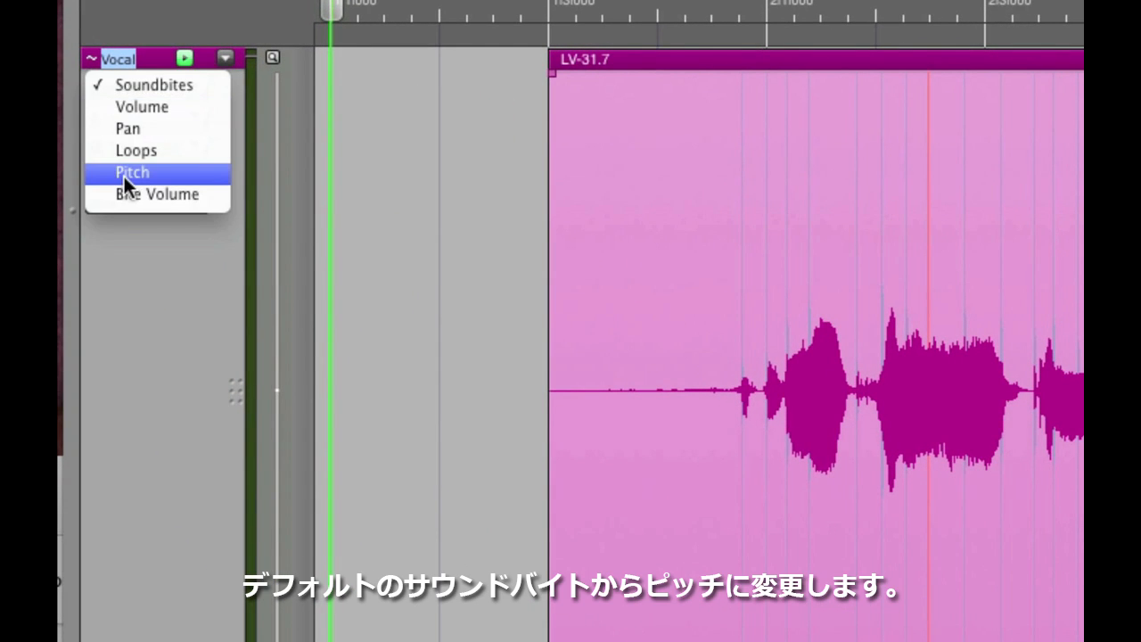
{"action": "left_click", "coordinate": [131, 172]}
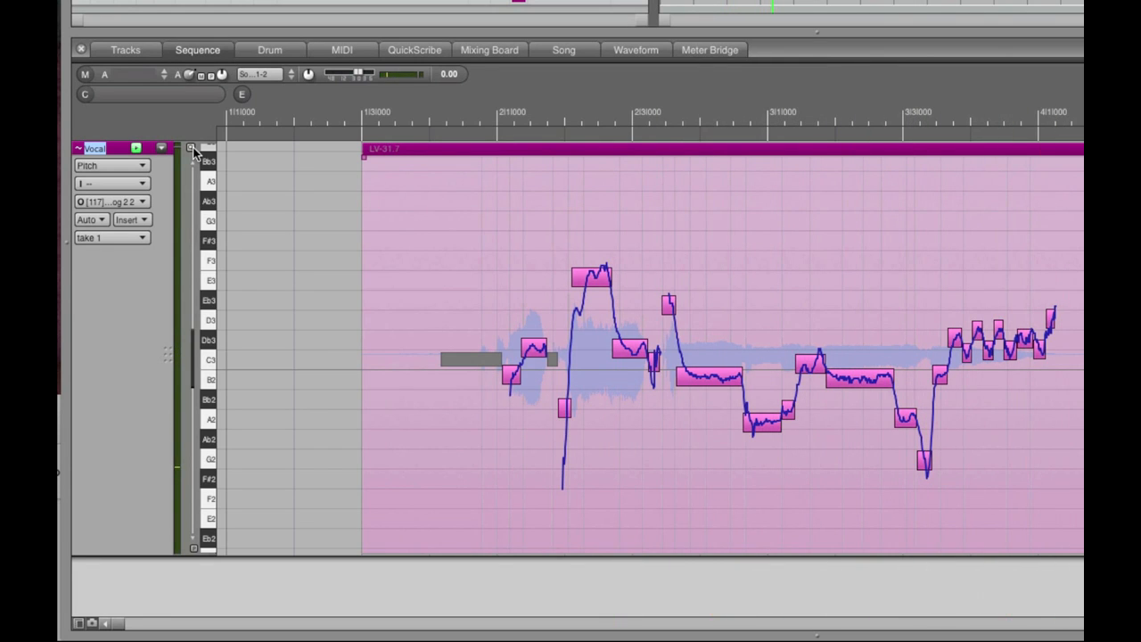
- Drag the off-pitch note after the peak from about C3 down to Bb2, fine-tuning with Command
{"action": "left_click", "coordinate": [633, 348]}
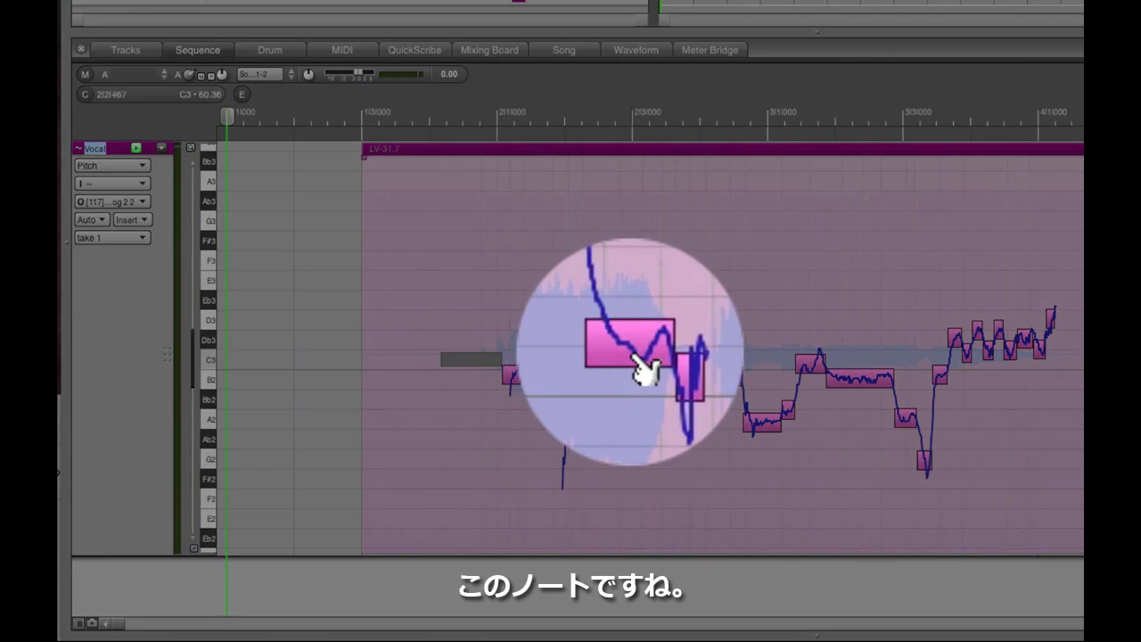
{"action": "left_click_drag", "start_coordinate": [628, 343], "coordinate": [589, 267]}
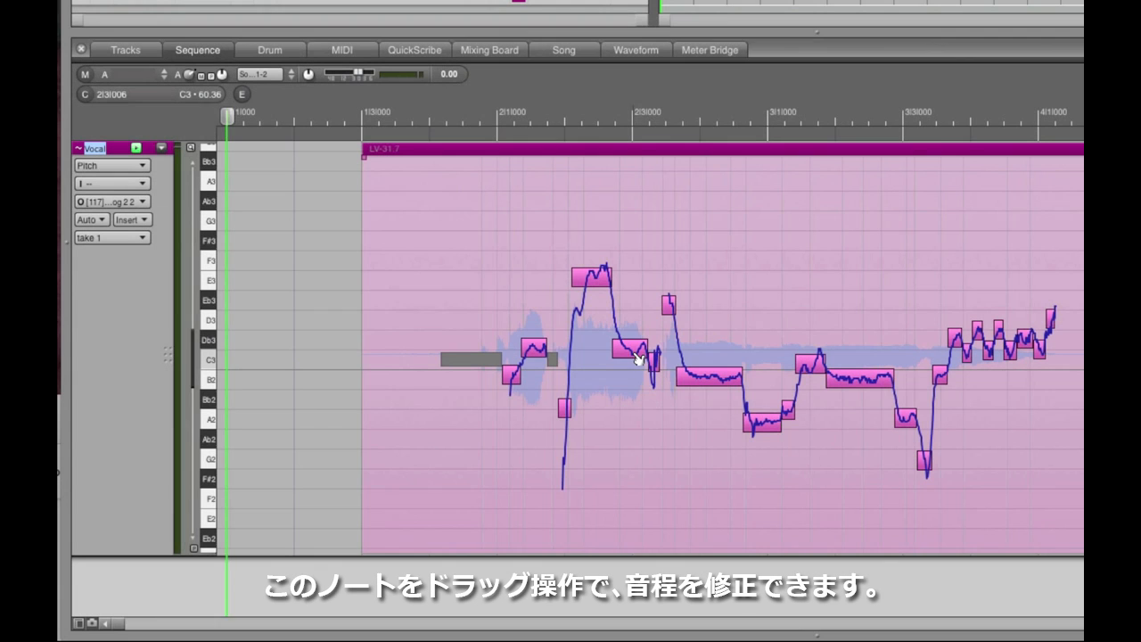
{"action": "left_click_drag", "start_coordinate": [628, 344], "coordinate": [637, 357]}
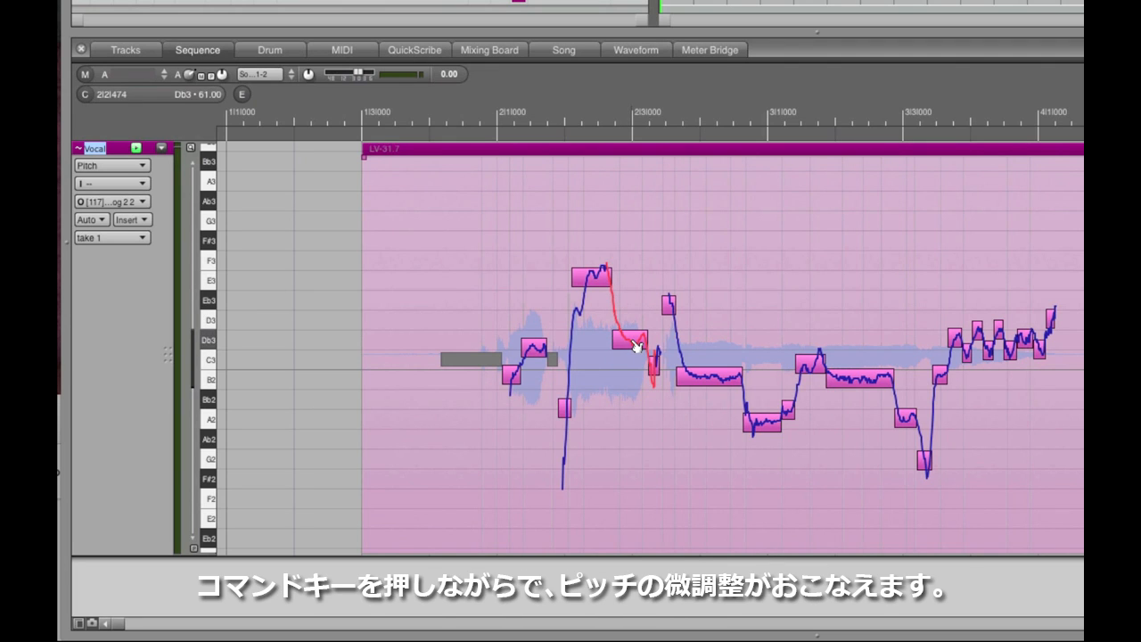
{"action": "left_click_drag", "start_coordinate": [624, 341], "coordinate": [631, 359]}
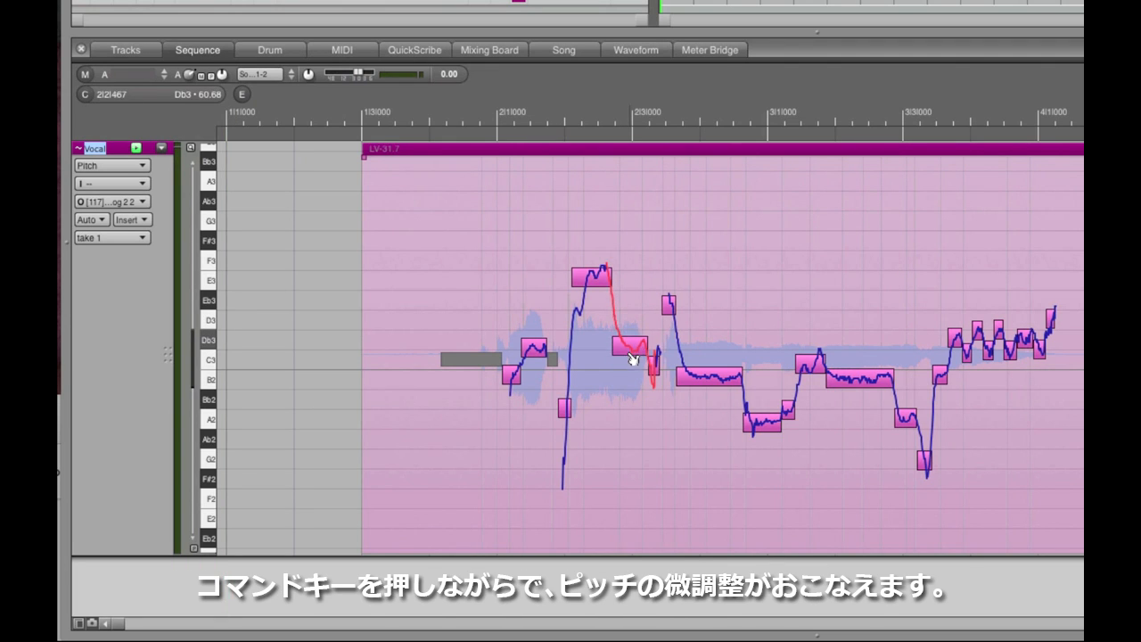
{"action": "left_click_drag", "start_coordinate": [631, 359], "coordinate": [631, 387]}
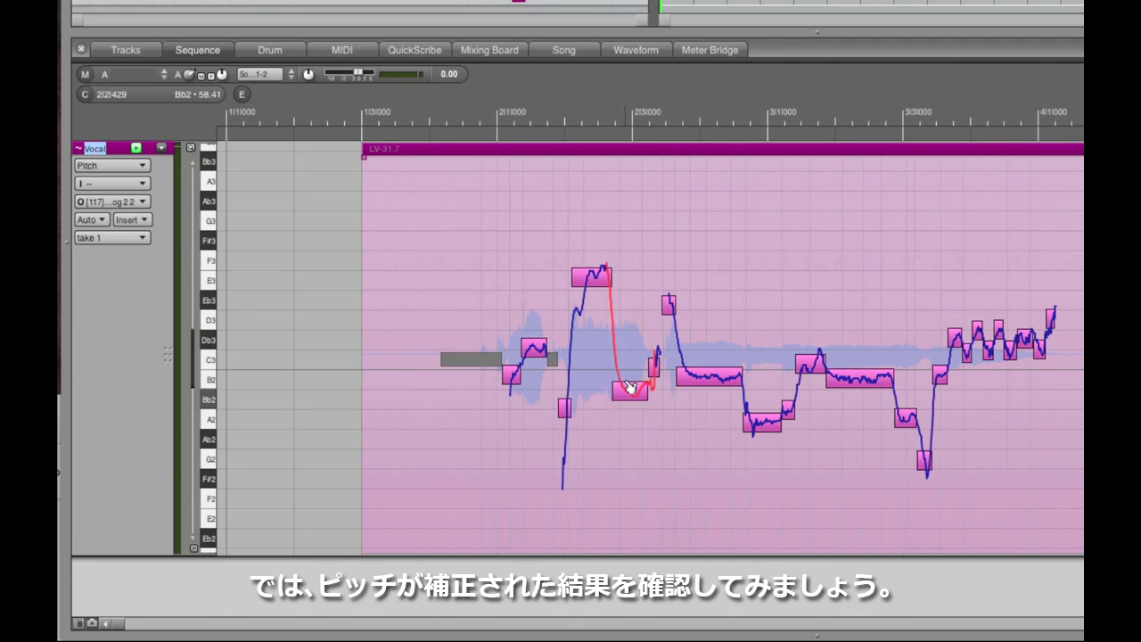